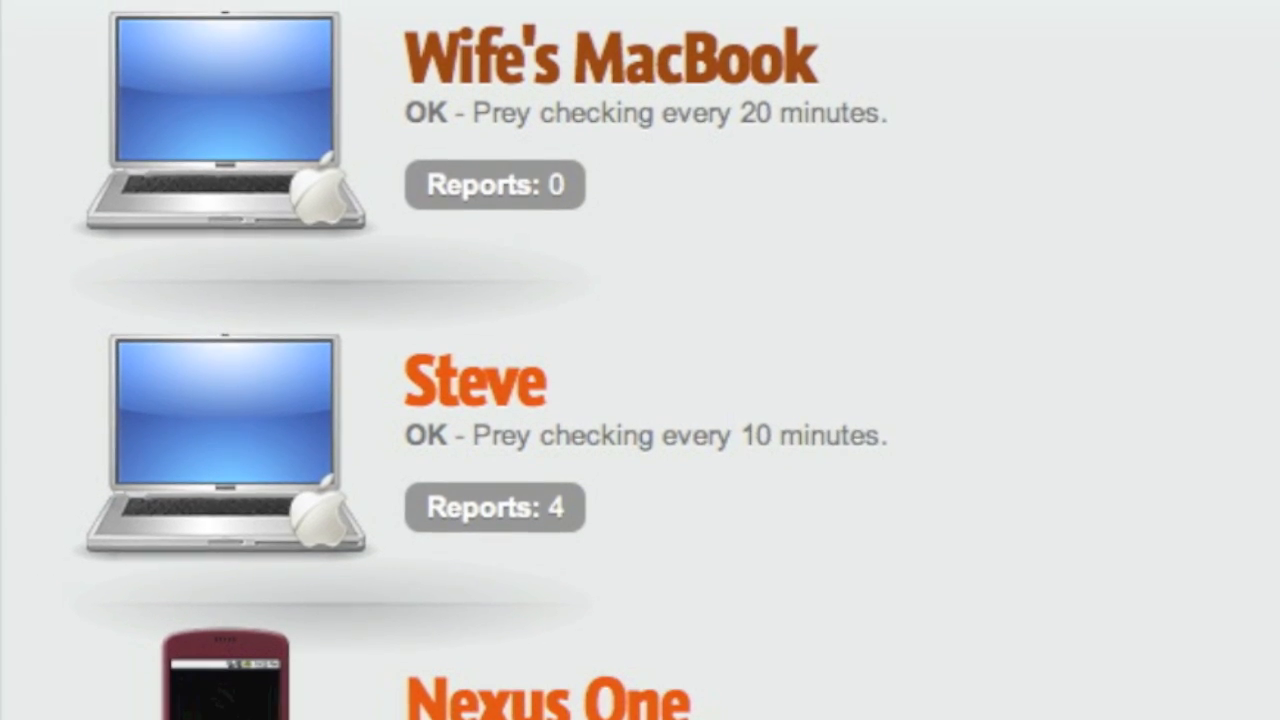
Step: Open the Steve laptop's settings and switch Missing? to YES
scroll("down", 3)
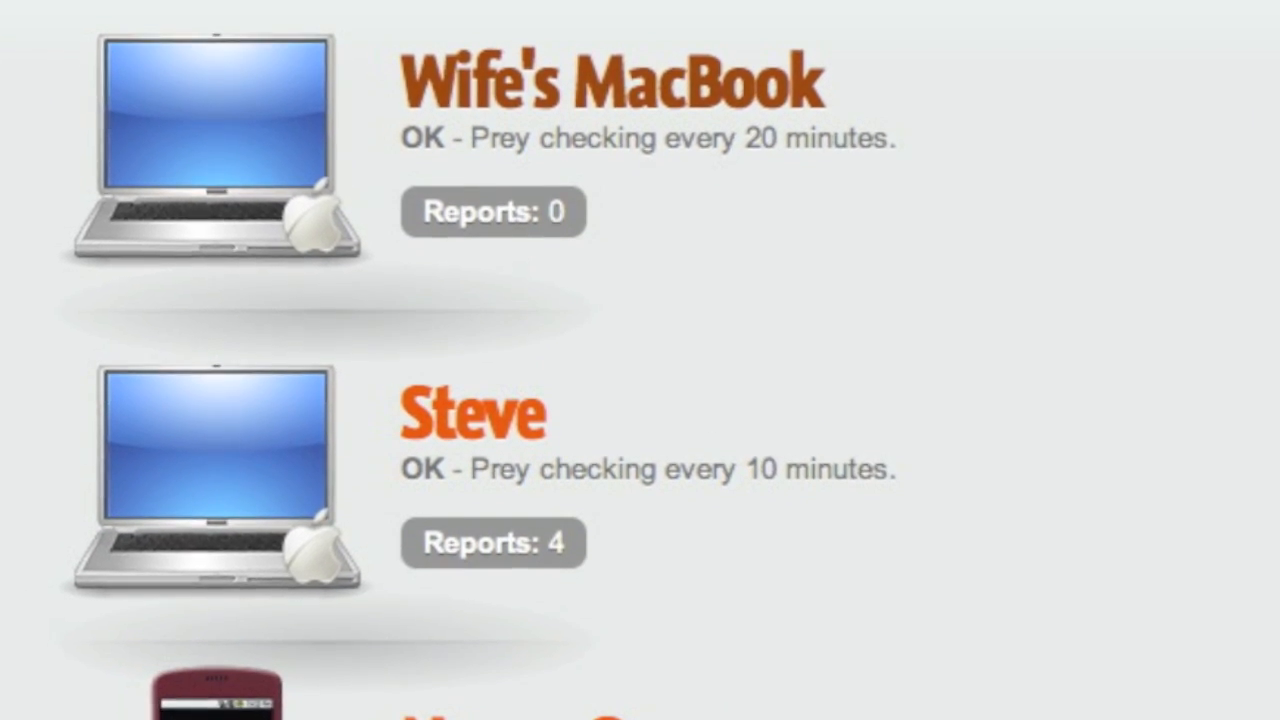
scroll("down", 3)
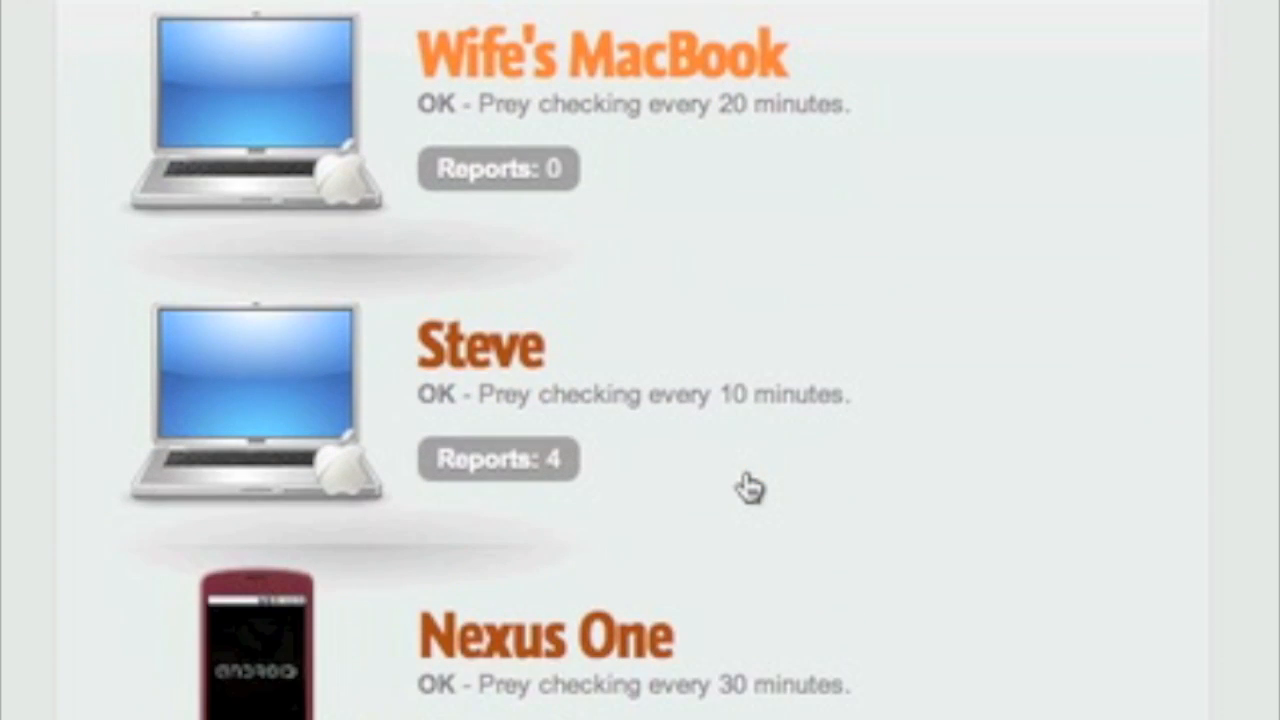
left_click(480, 345)
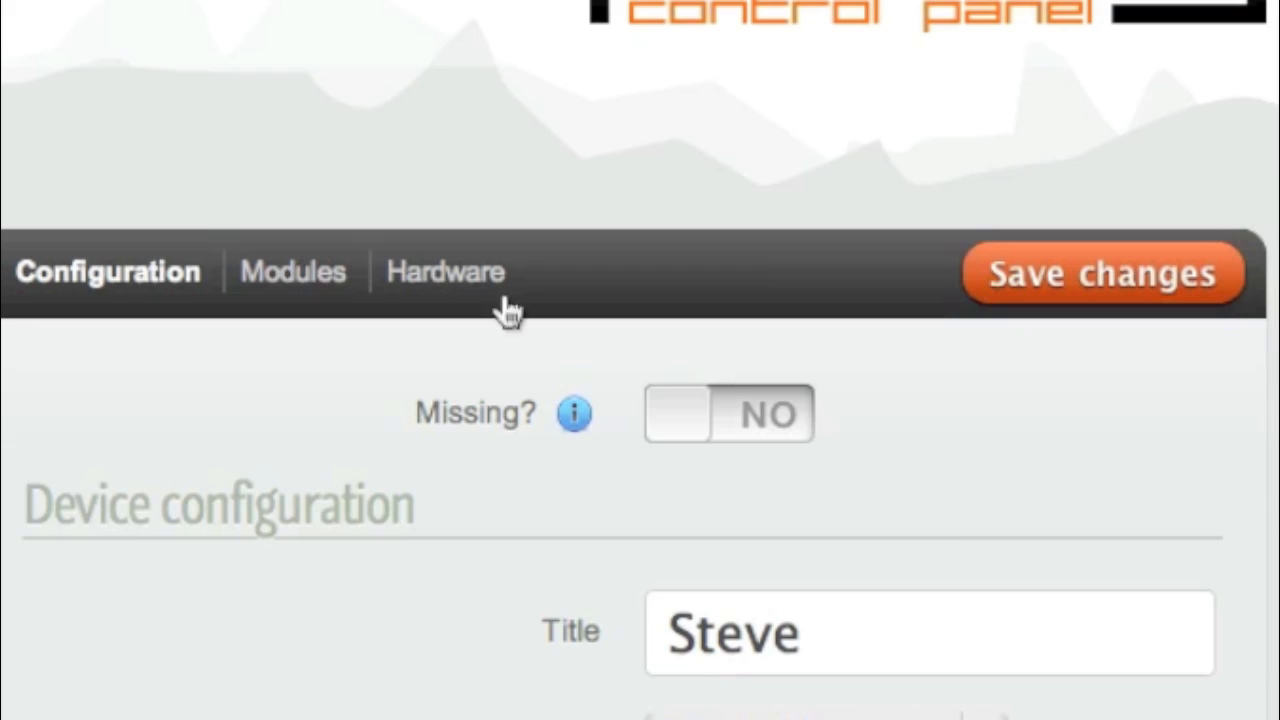
left_click(729, 413)
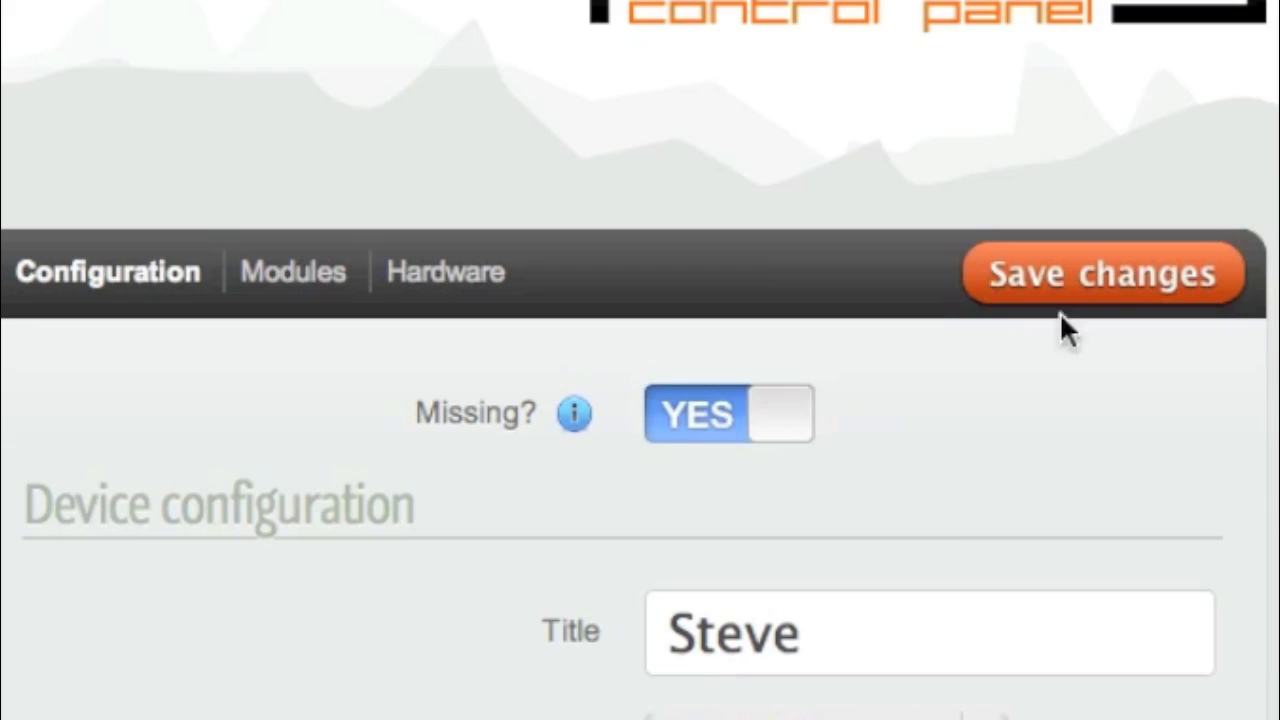
scroll("down", 3)
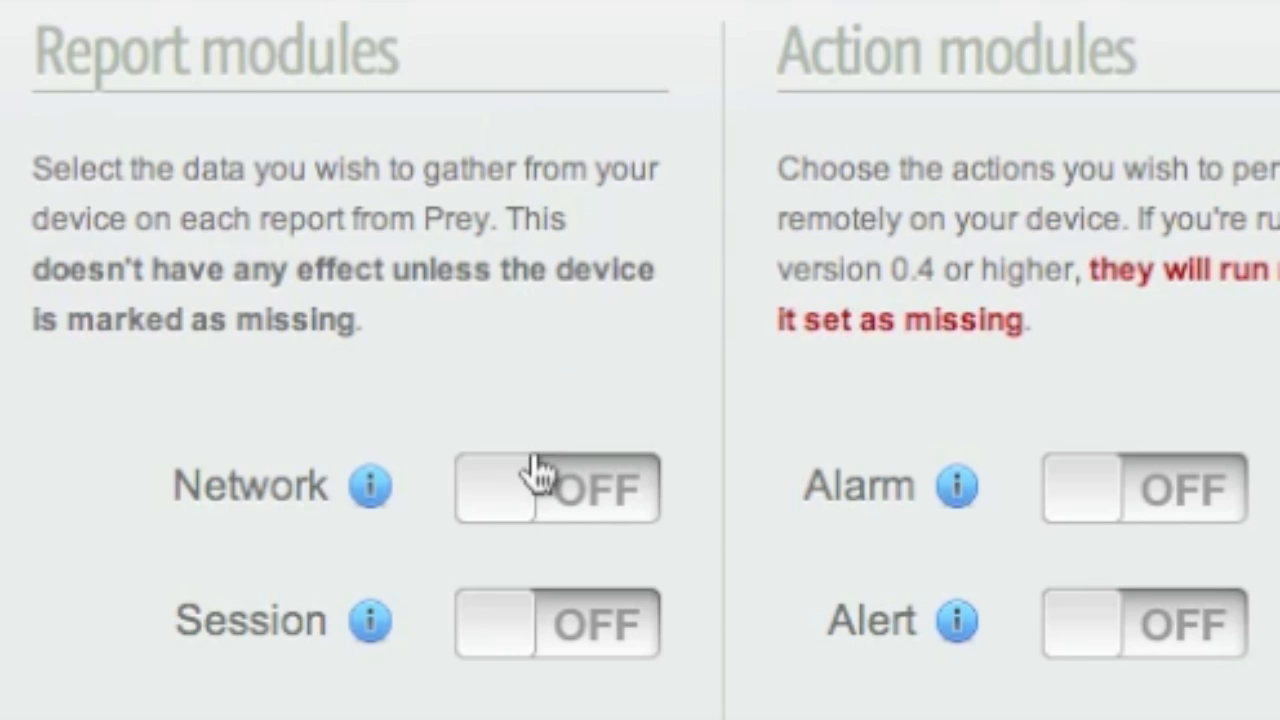
Step: Enable the Network and Session report modules for Steve
left_click(557, 488)
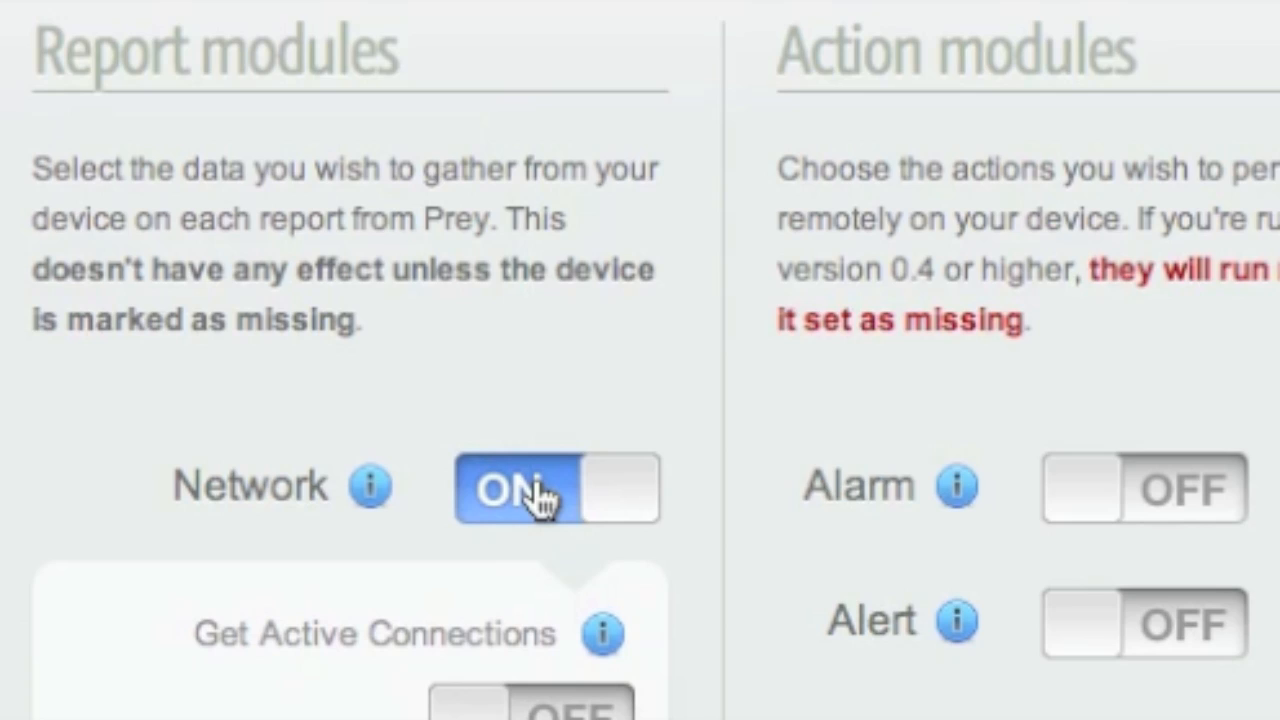
scroll("down", 3)
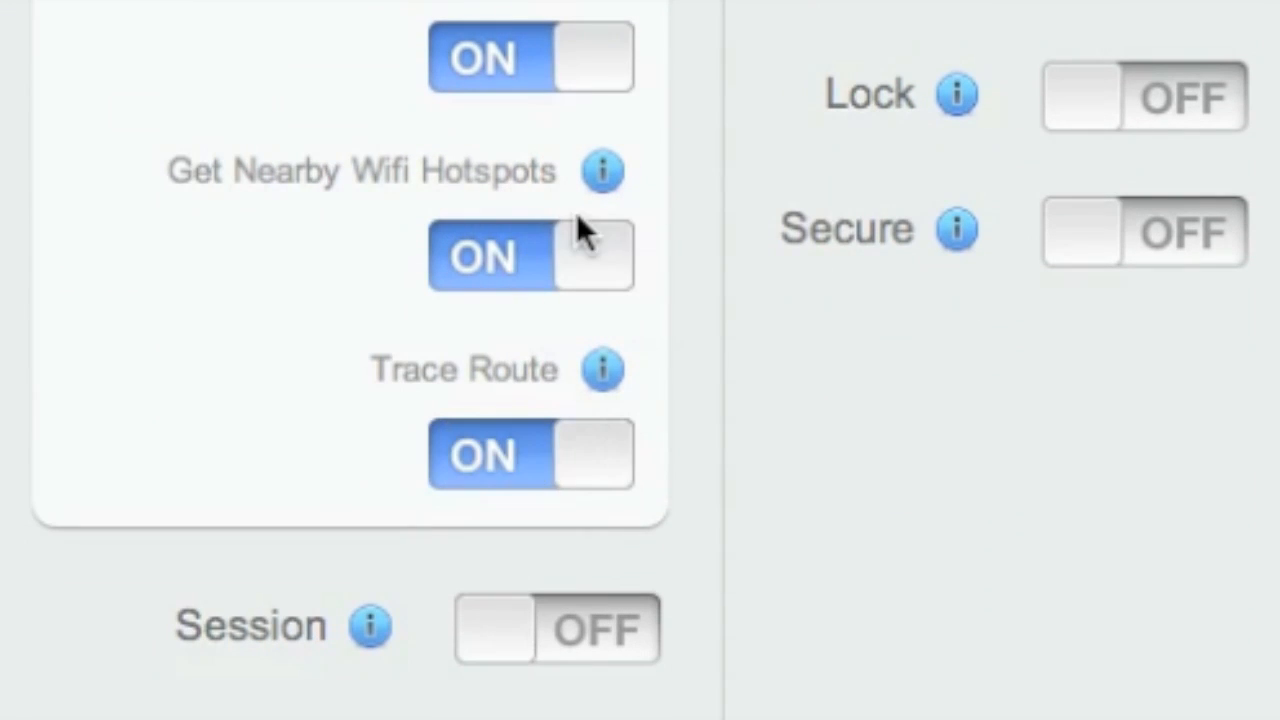
scroll("down", 3)
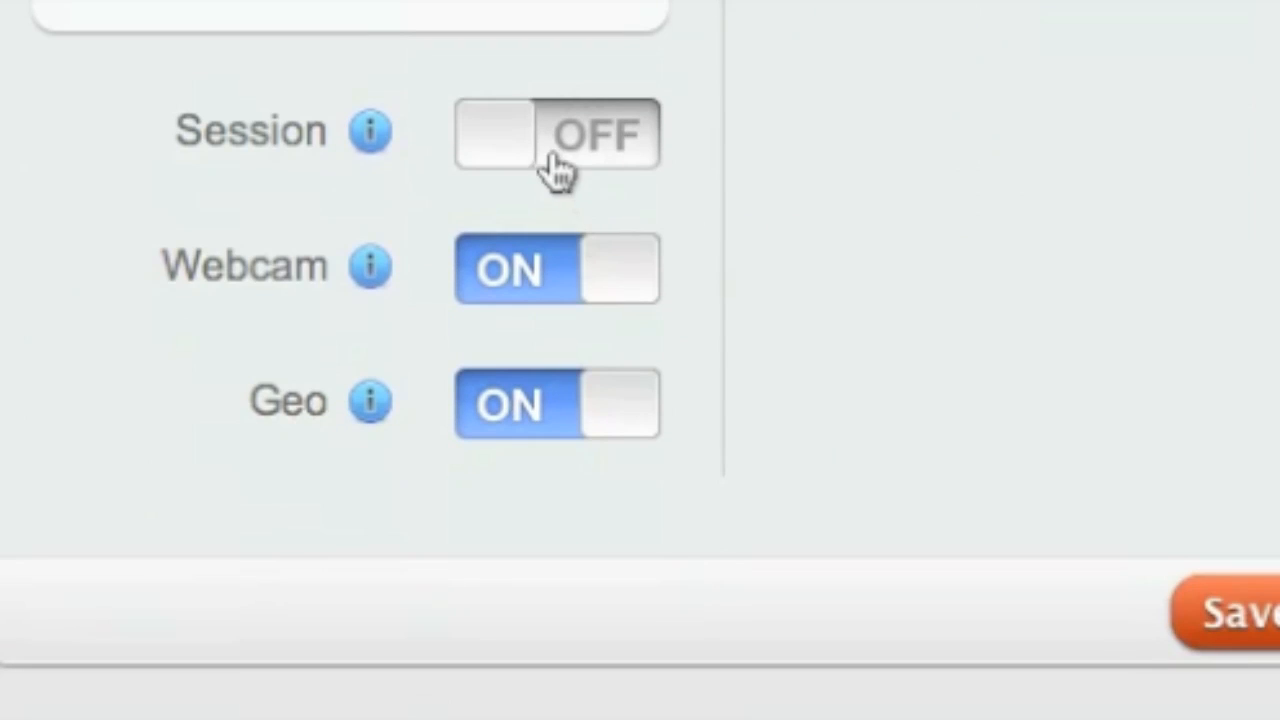
left_click(555, 133)
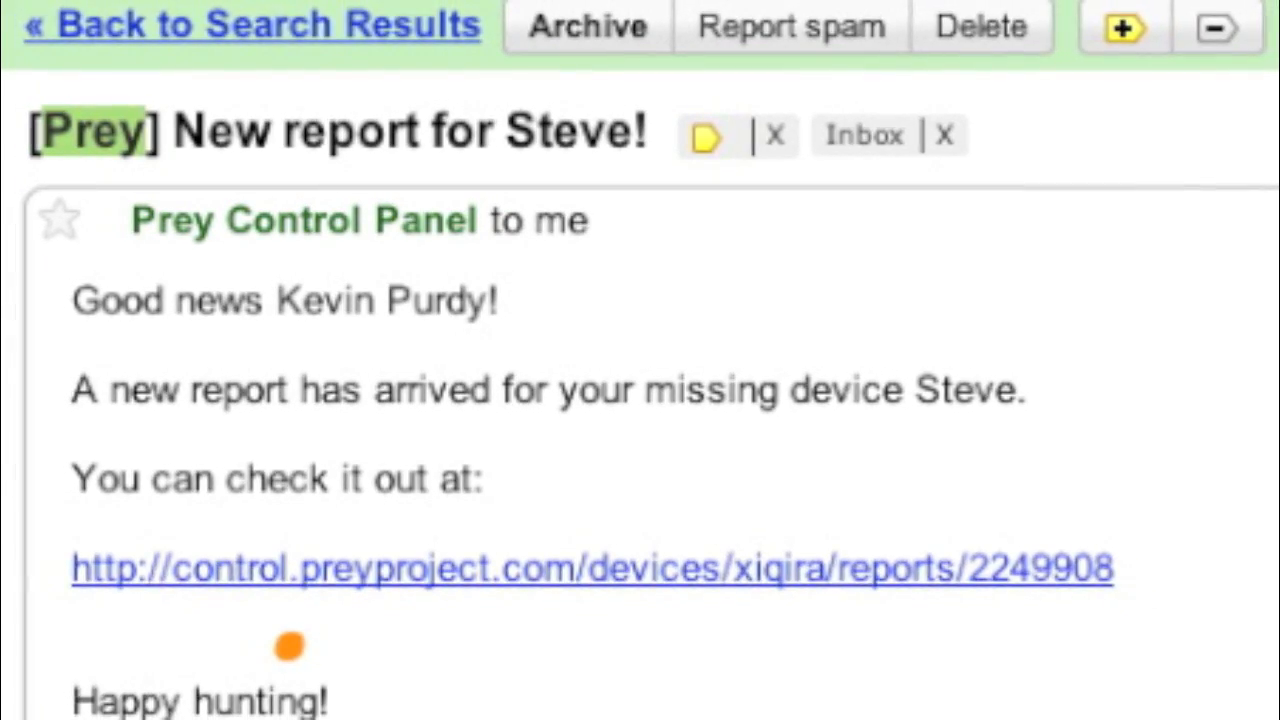
Step: Follow the report link in the '[Prey] New report for Steve!' email
left_click(592, 568)
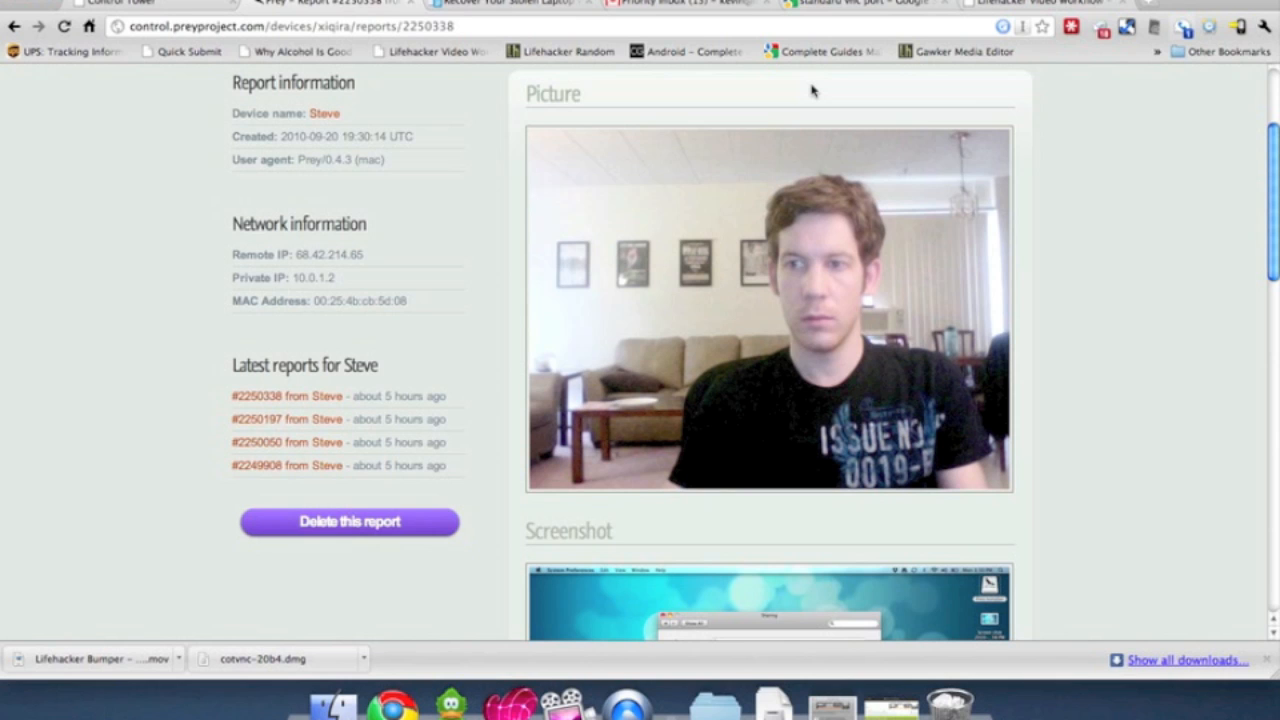
scroll("down", 3)
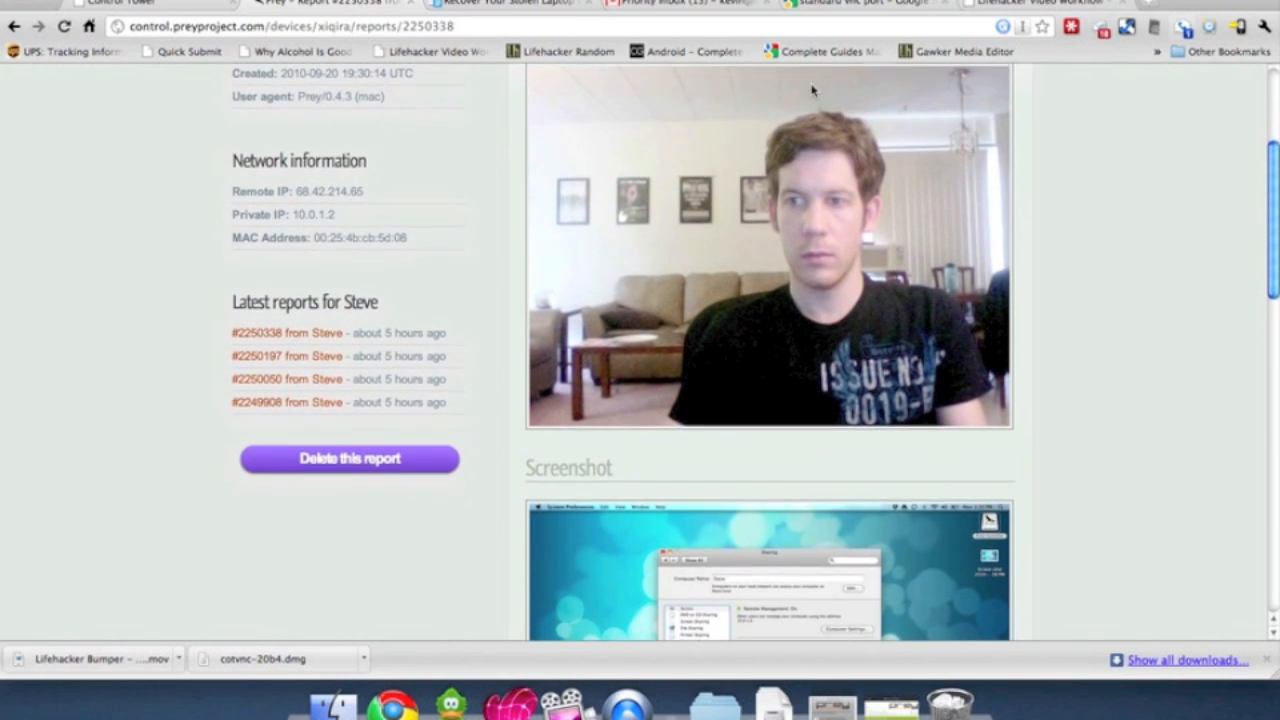
scroll("down", 3)
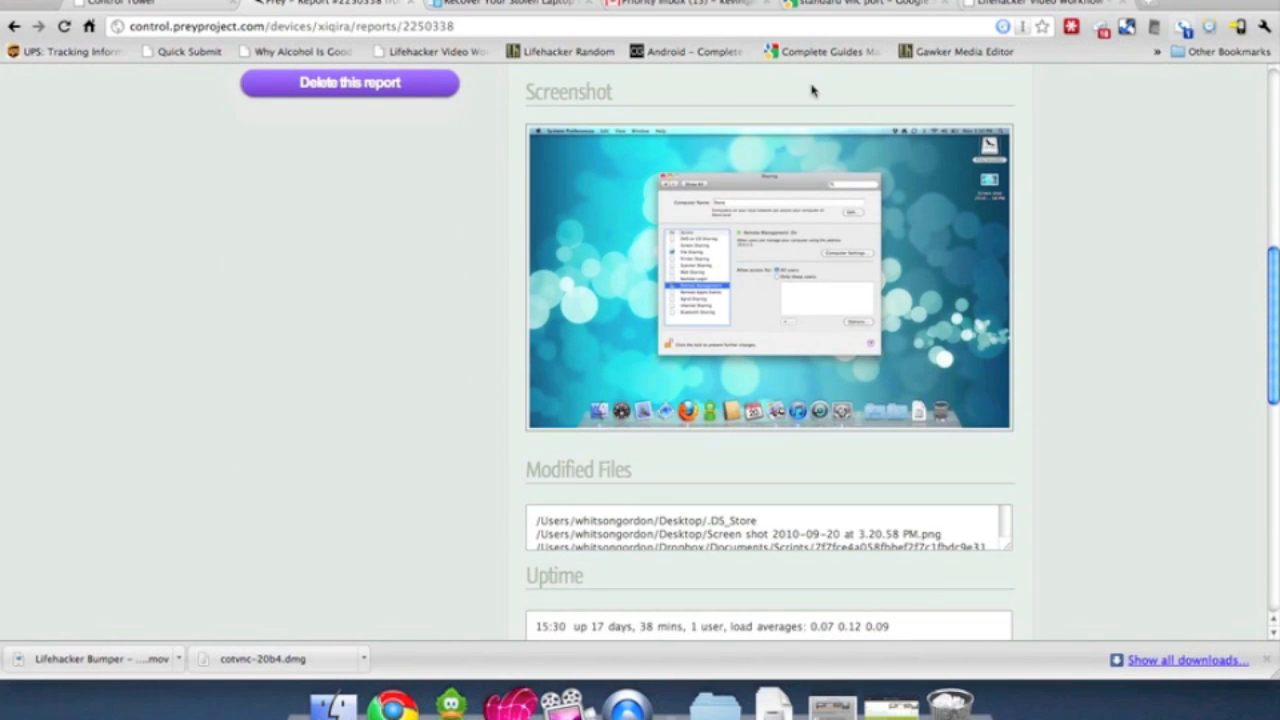
scroll("down", 3)
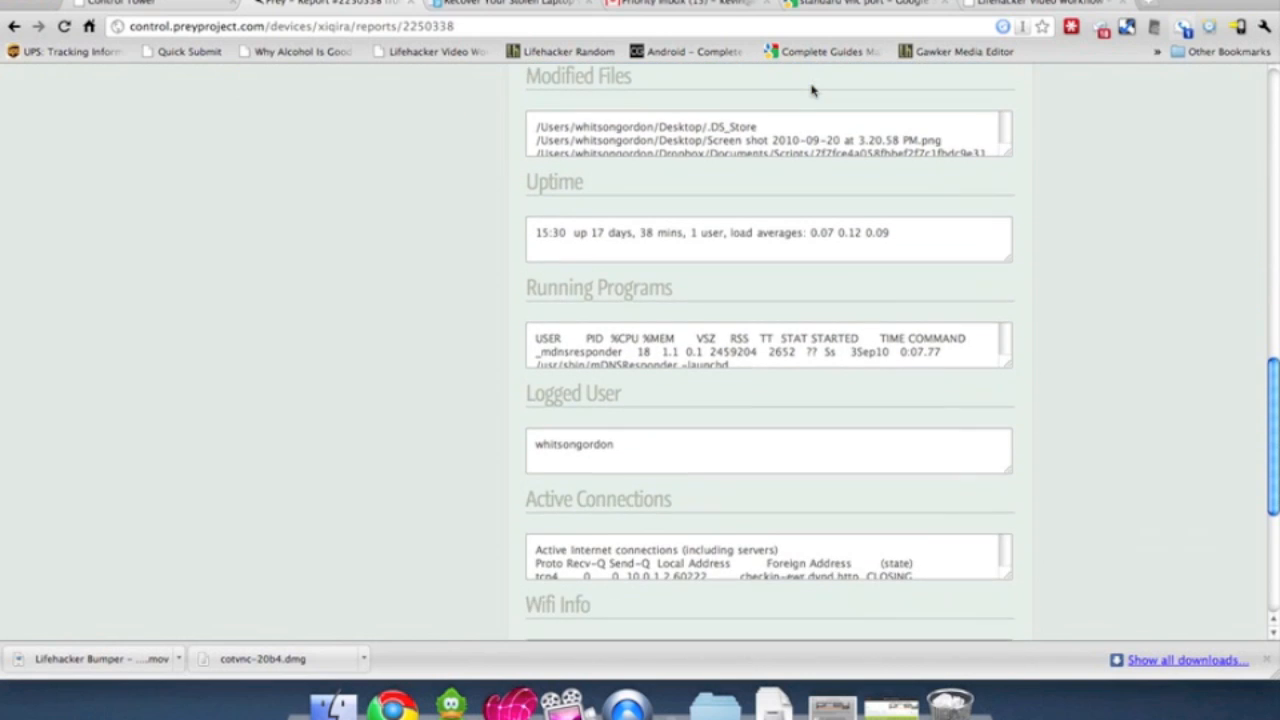
scroll("down", 3)
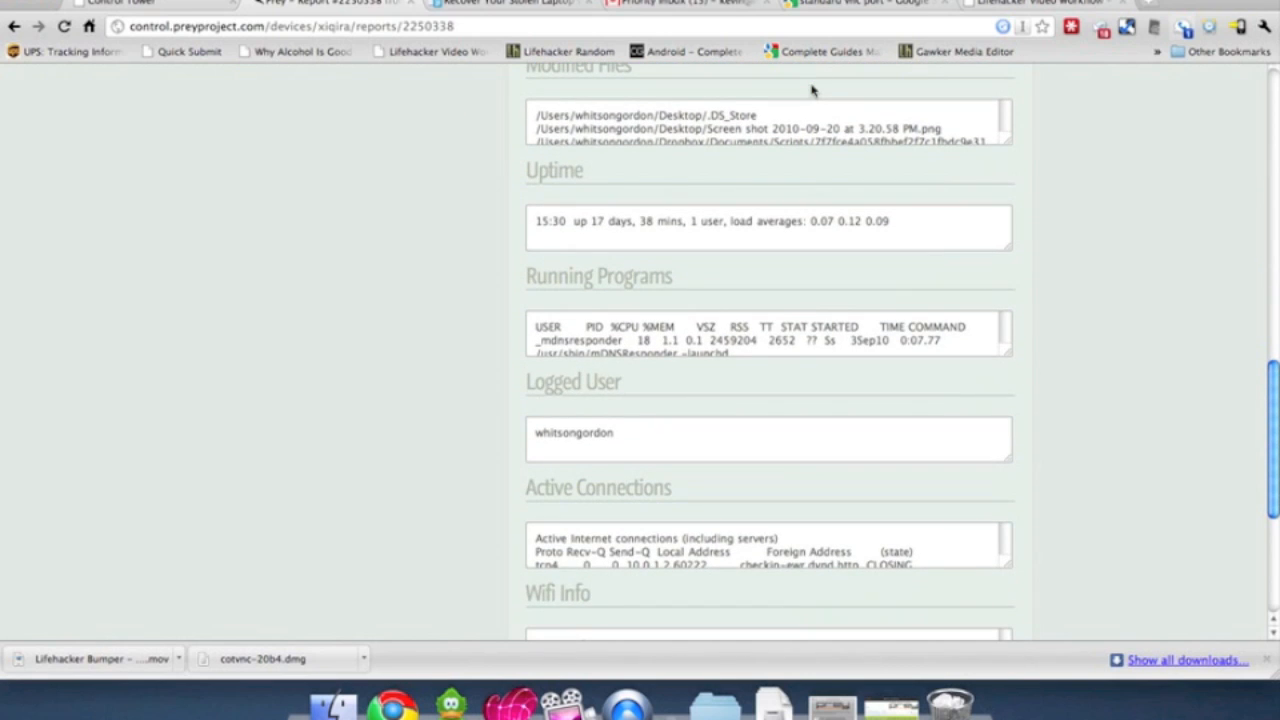
scroll("down", 3)
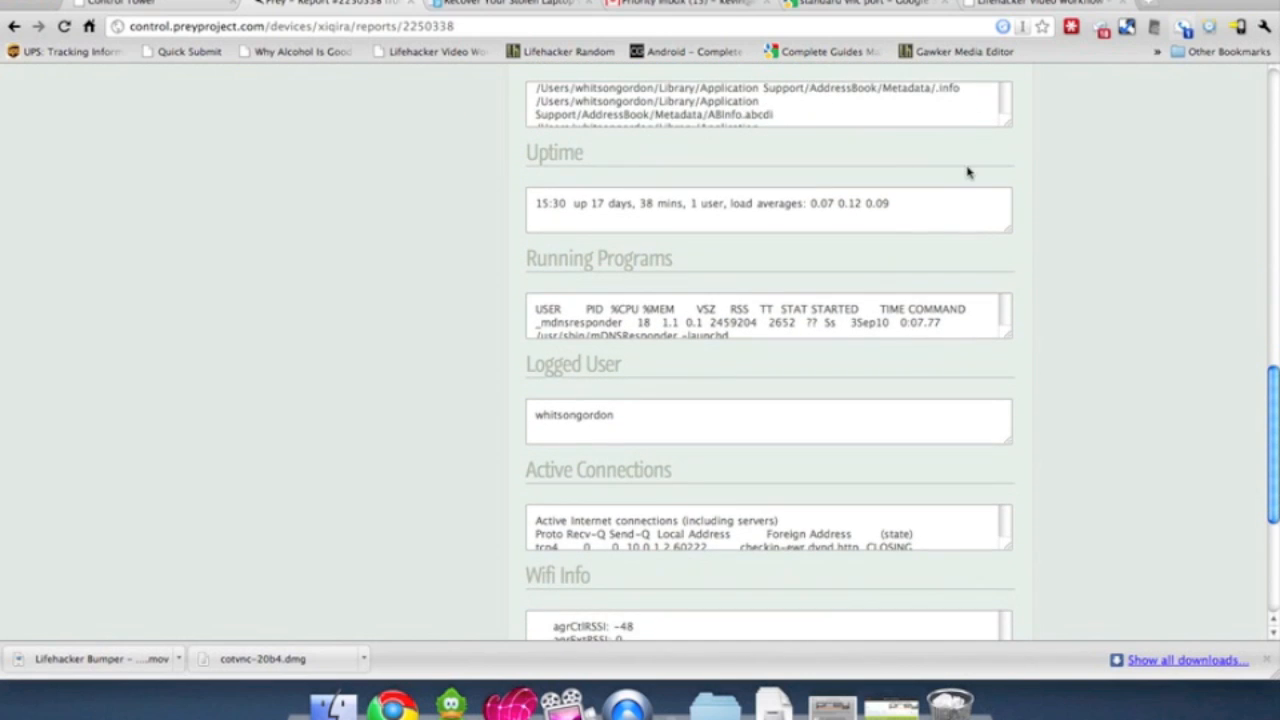
scroll("down", 3)
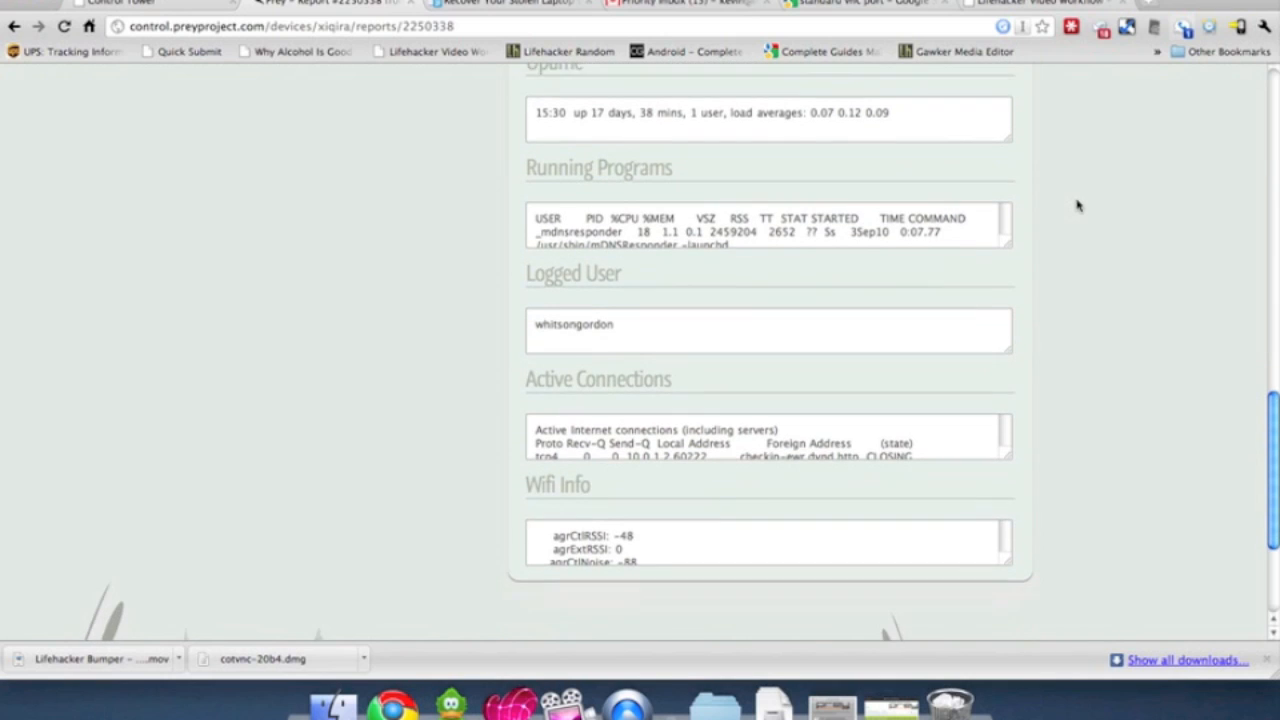
scroll("down", 3)
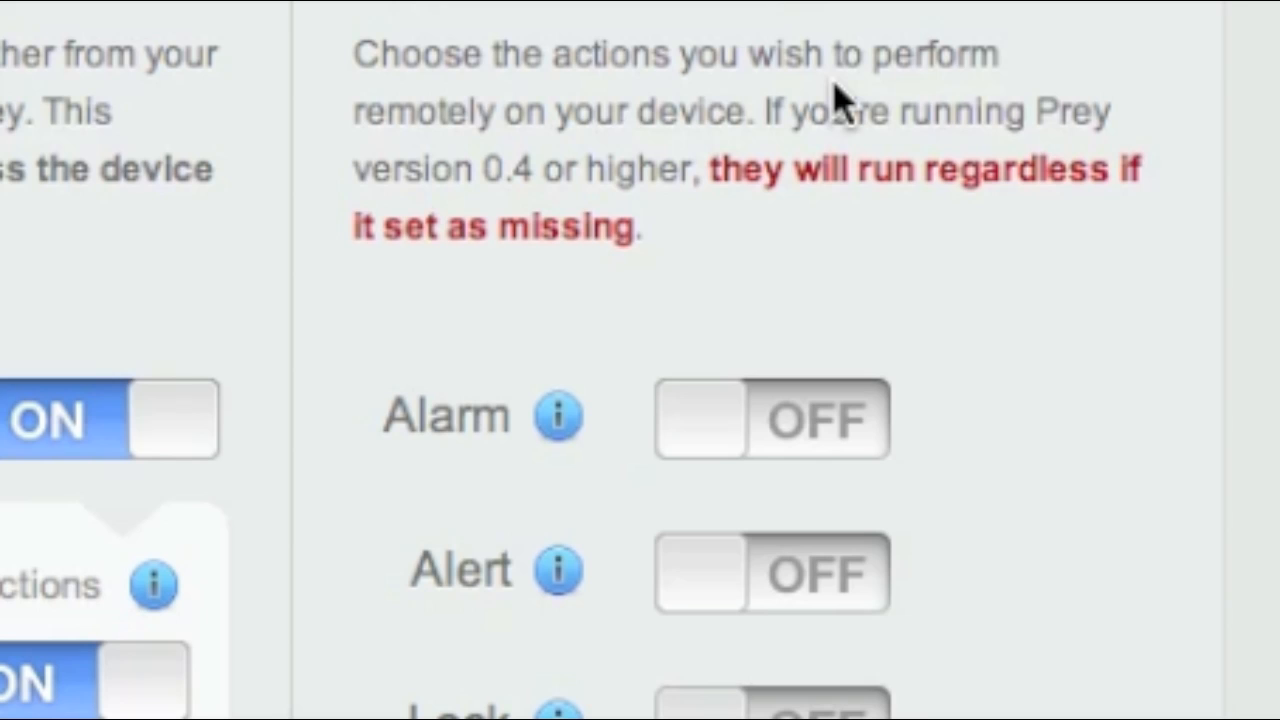
Step: Turn on the Alarm and Alert action modules for Steve
scroll("down", 3)
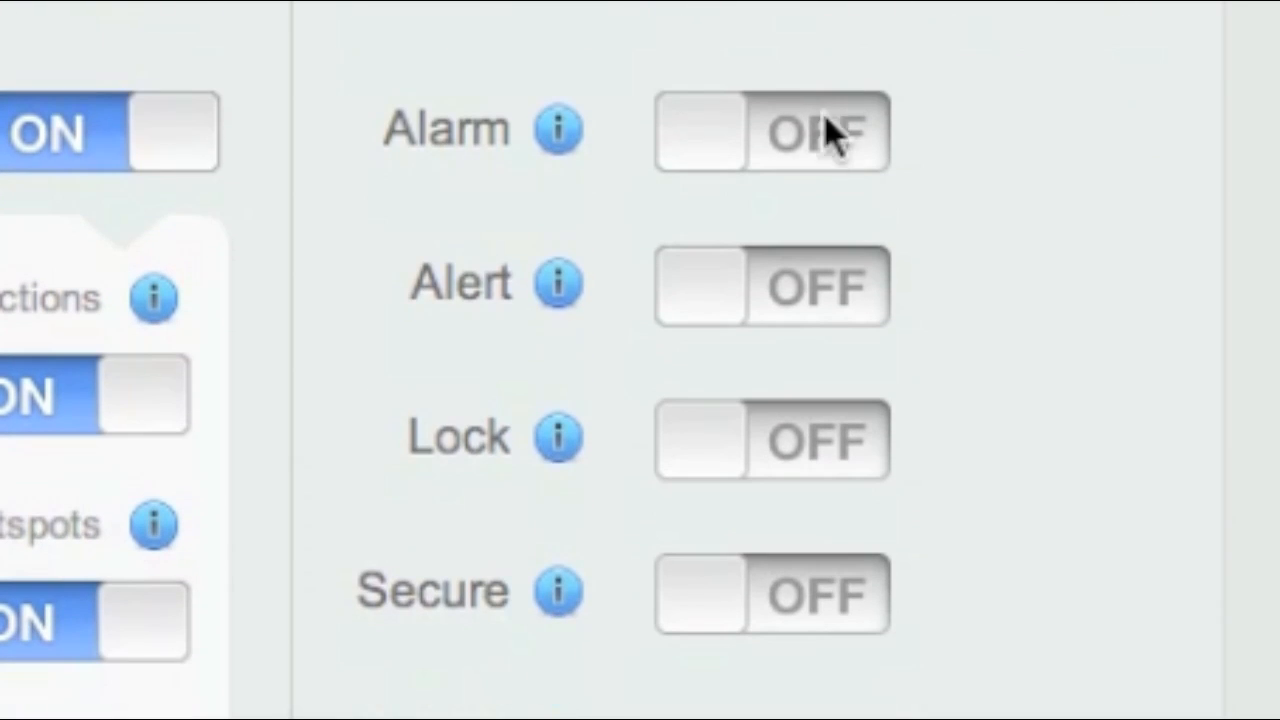
left_click(770, 132)
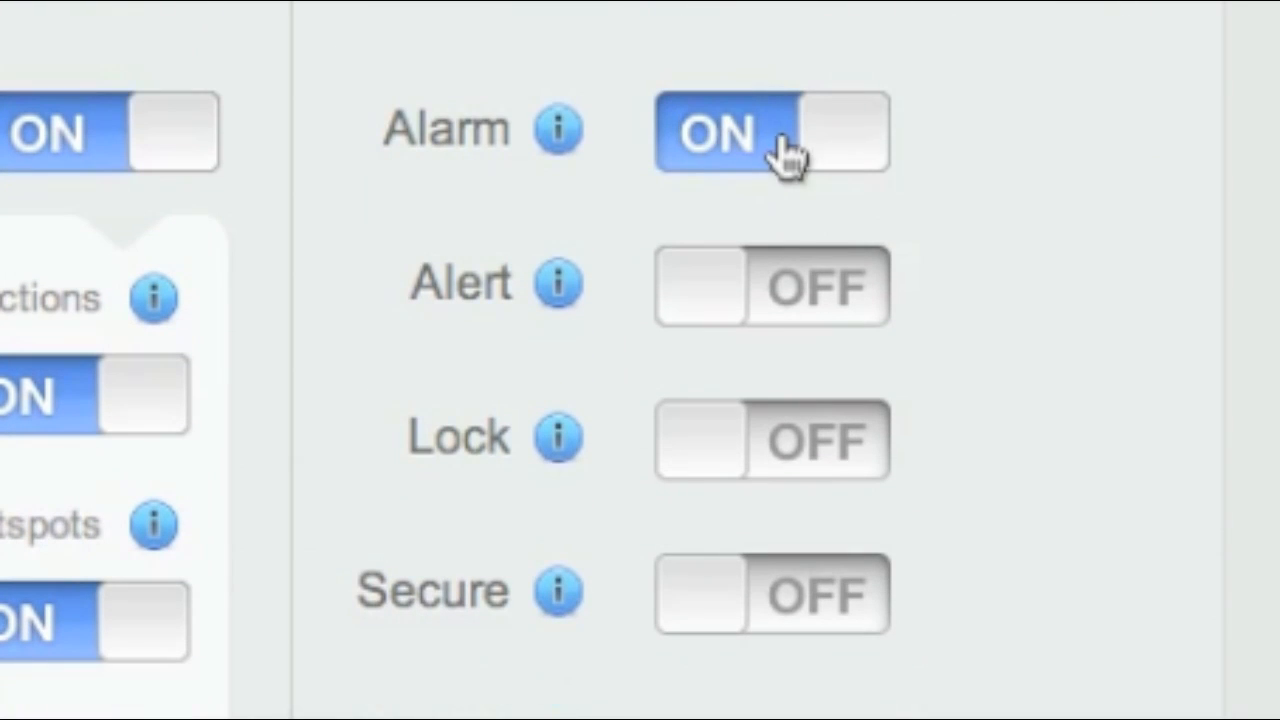
left_click(770, 285)
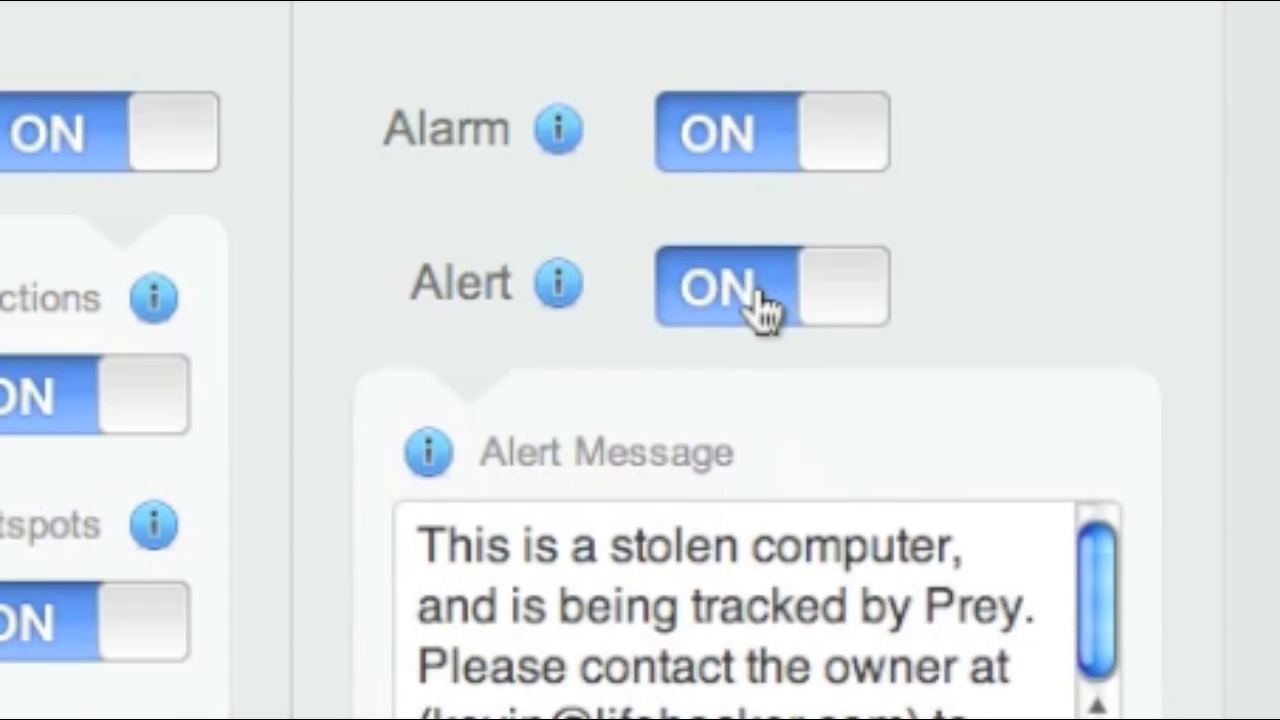
Step: Turn on the Lock and Secure action modules for Steve
scroll("down", 3)
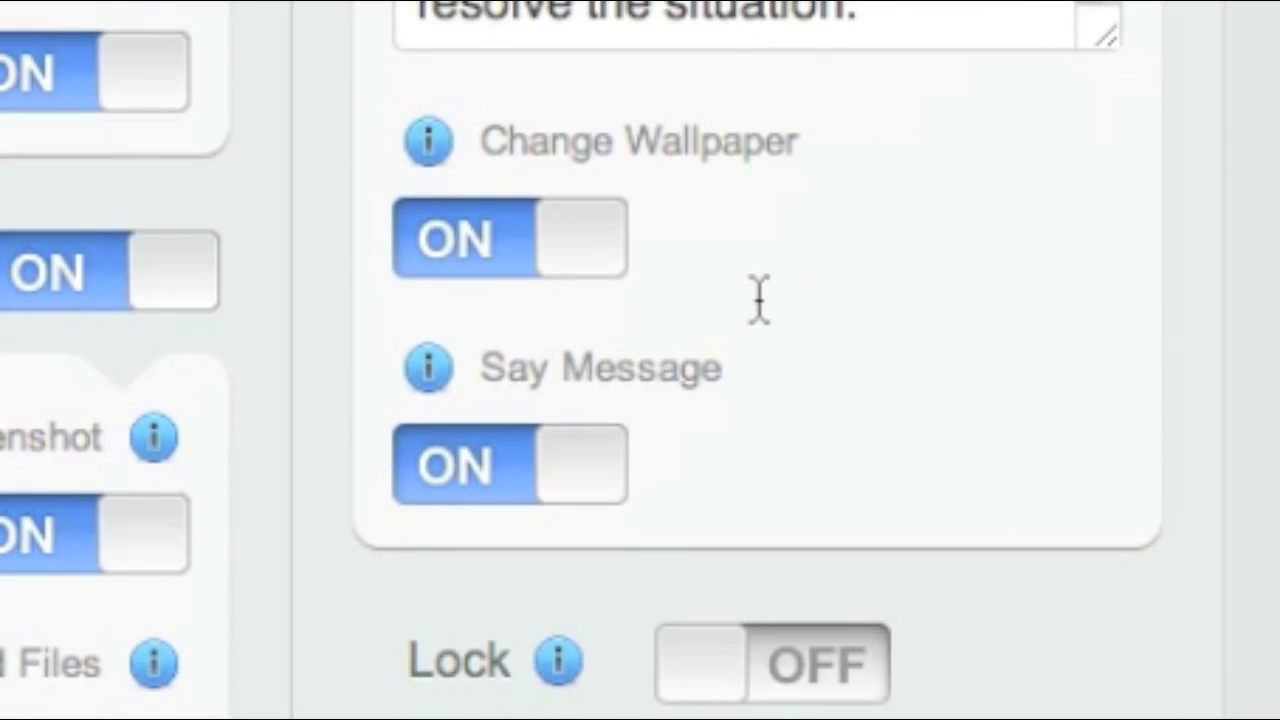
scroll("down", 3)
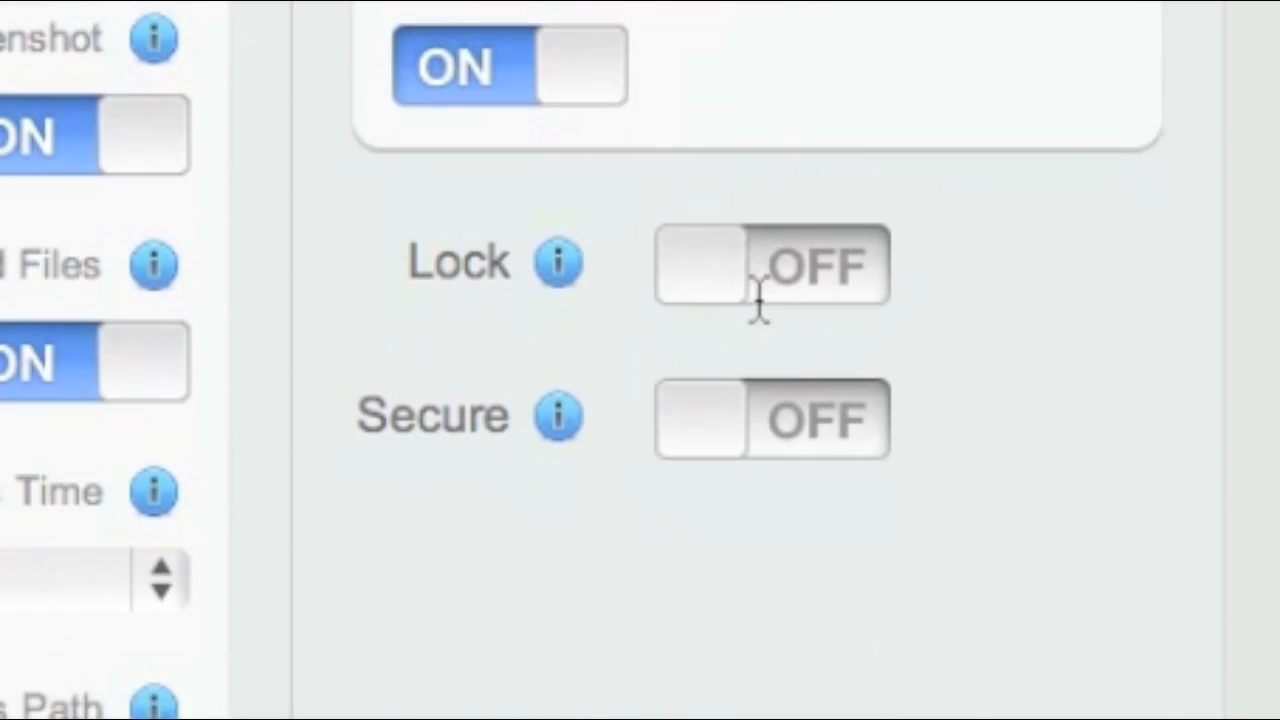
left_click(770, 265)
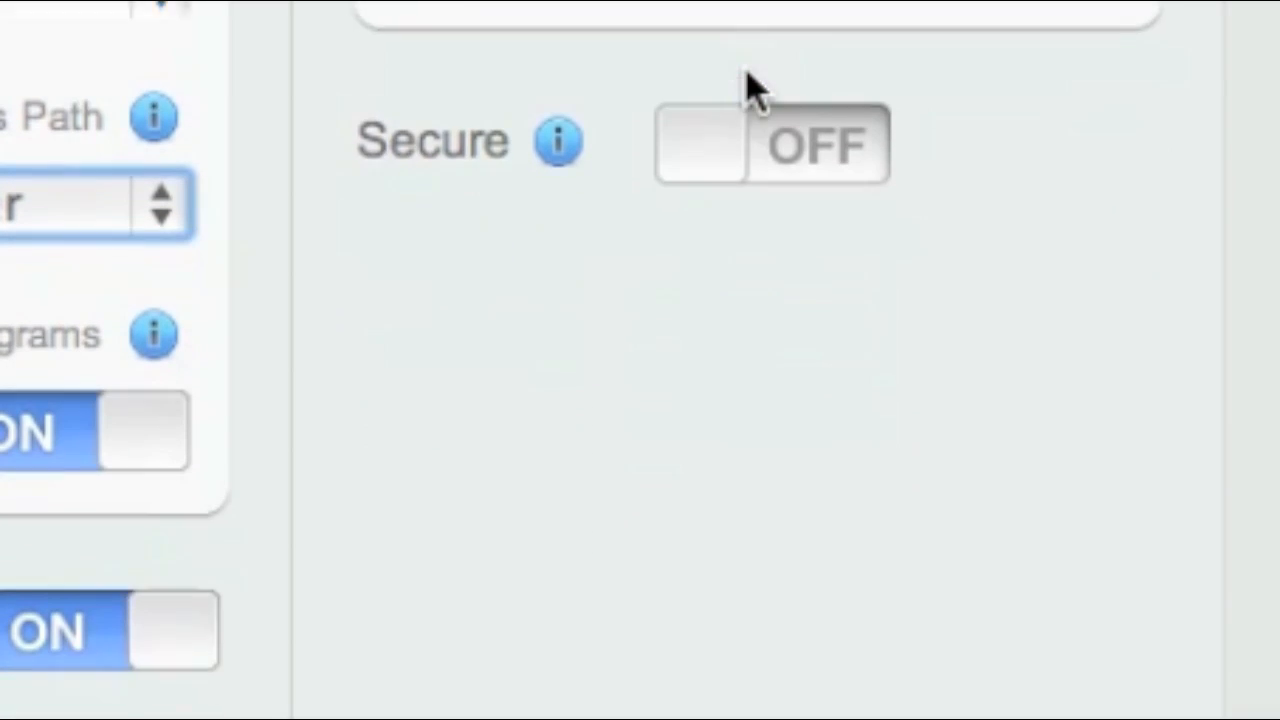
left_click(770, 143)
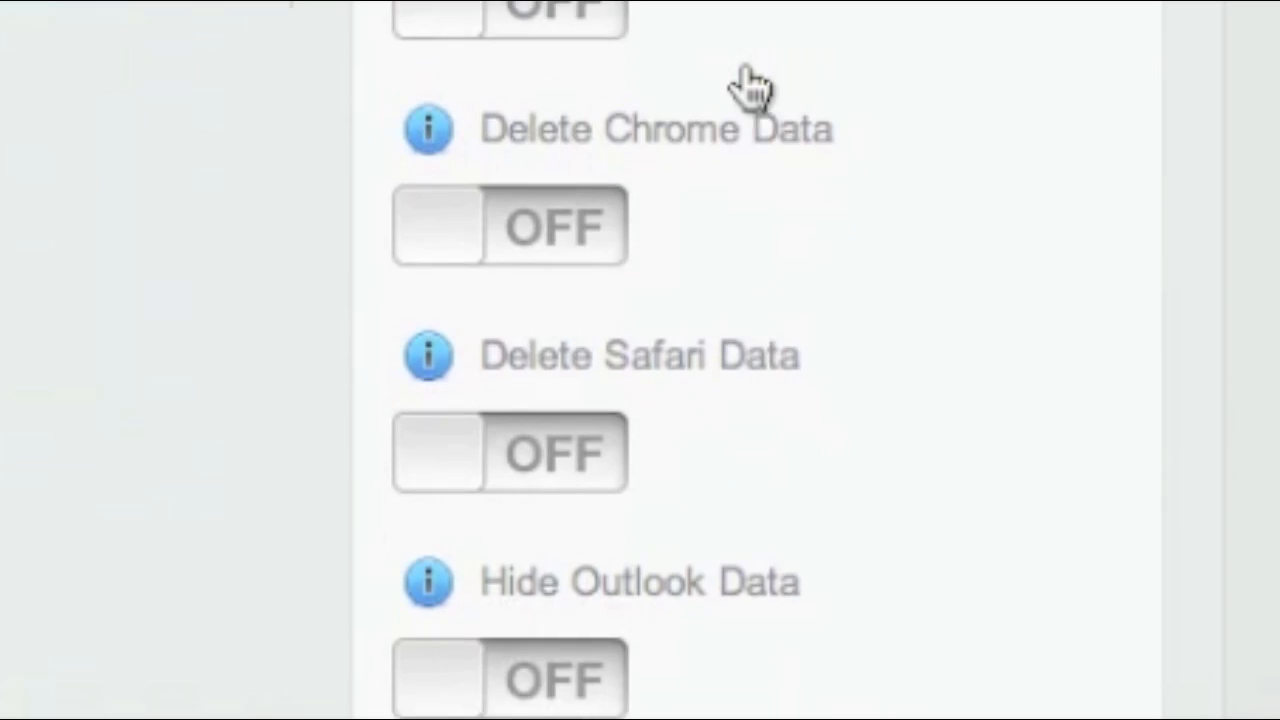
scroll("down", 3)
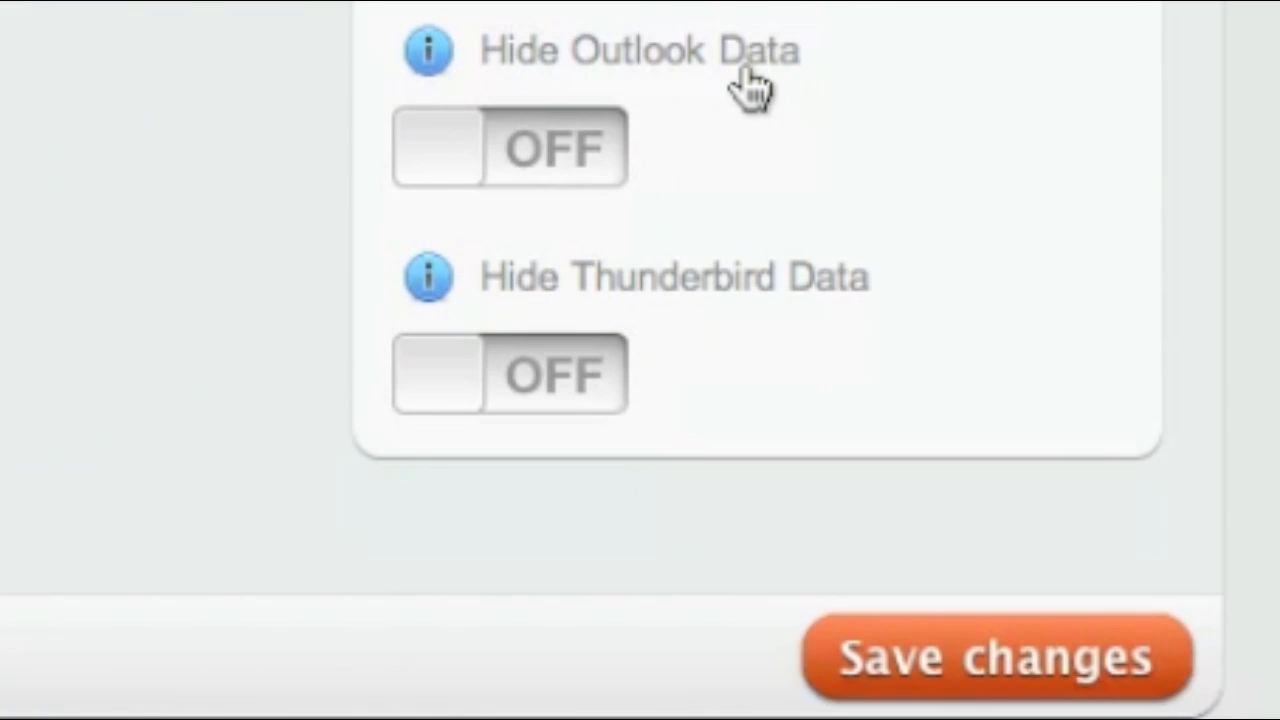